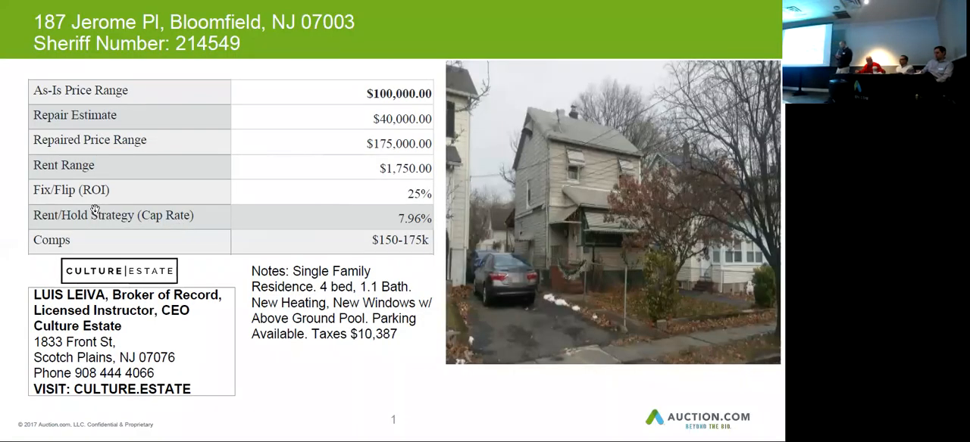
{"action": "mouse_move", "coordinate": [87, 190]}
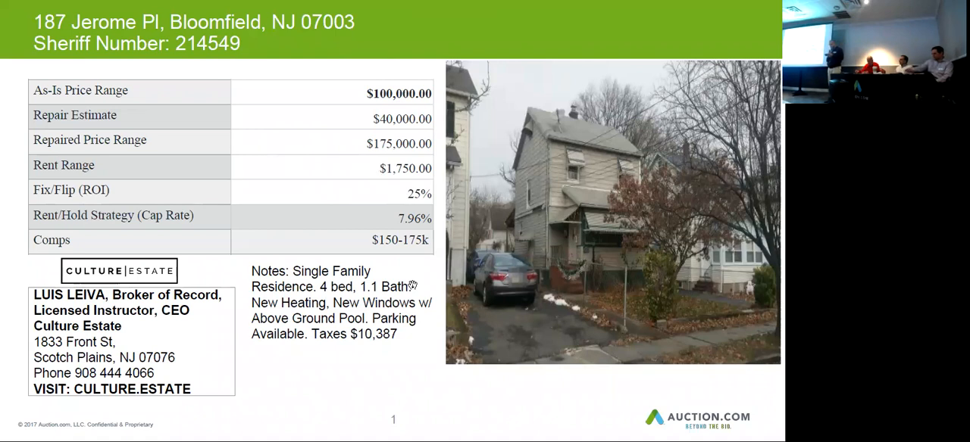
{"action": "mouse_move", "coordinate": [466, 334]}
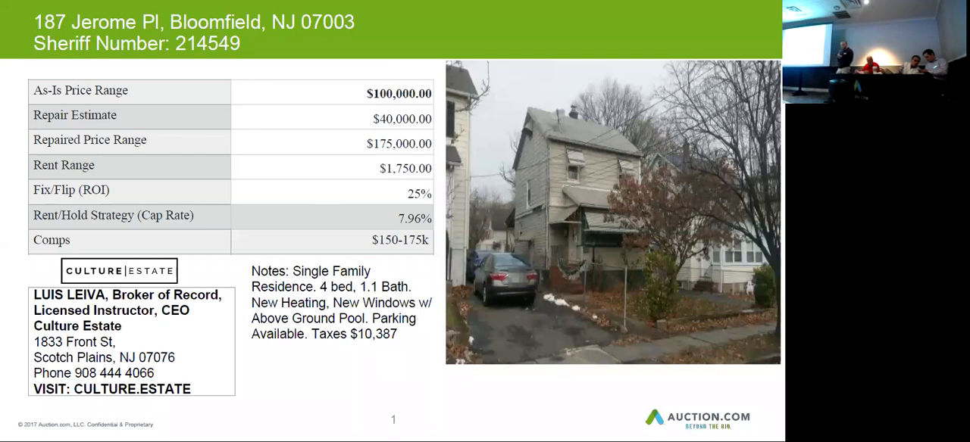
{"action": "mouse_move", "coordinate": [358, 357]}
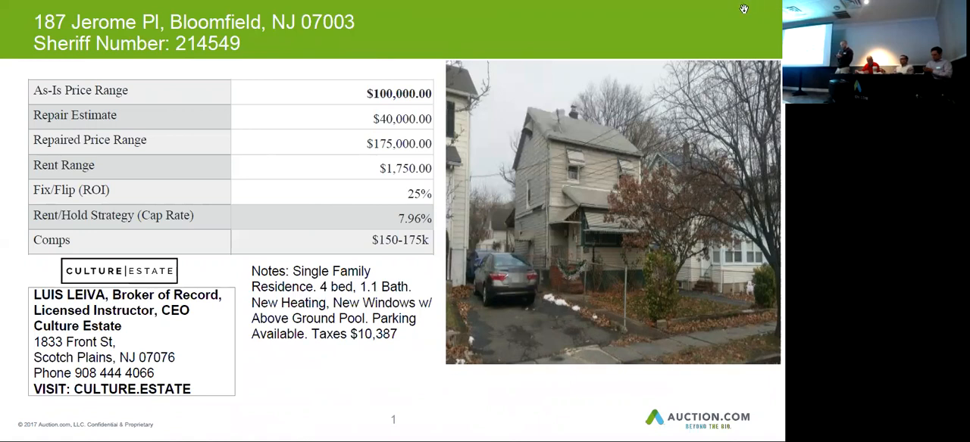
{"action": "mouse_move", "coordinate": [750, 210]}
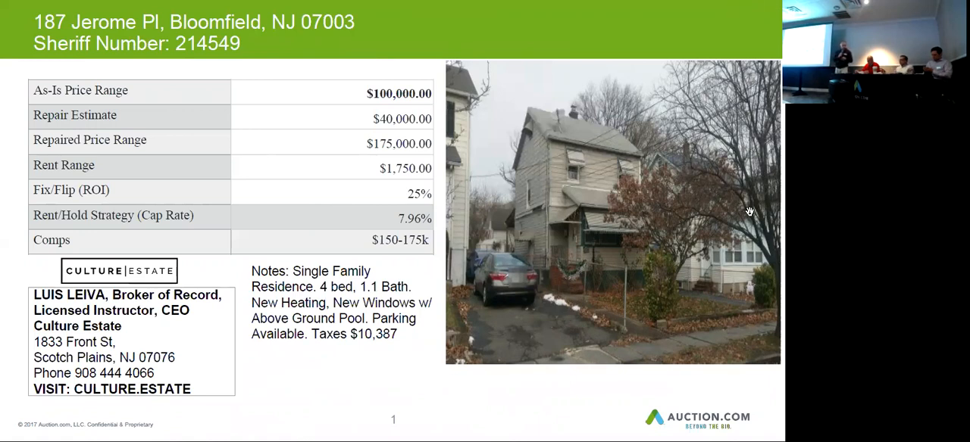